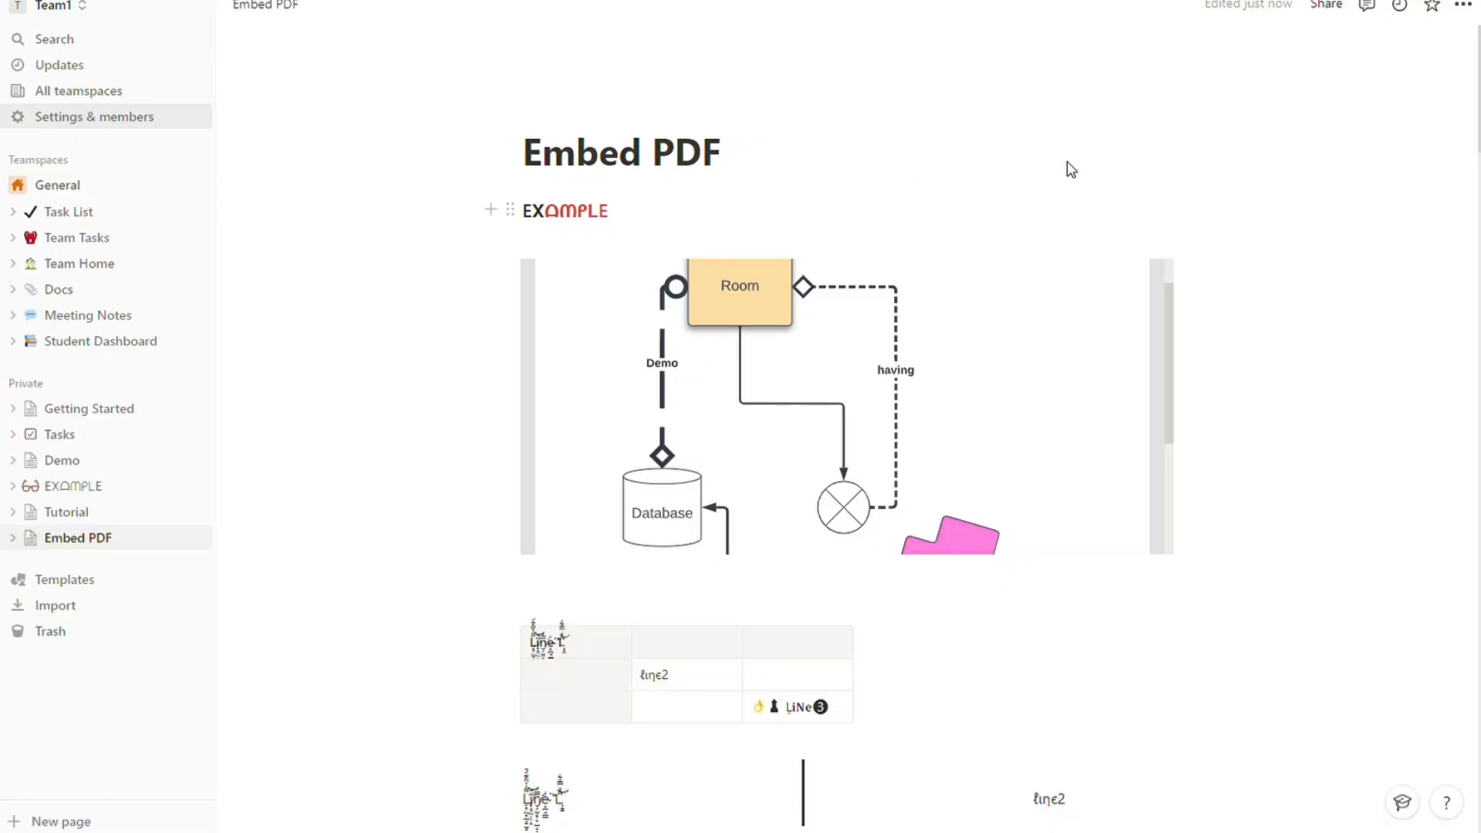
# Step: Delete the existing PDF diagram block from the Embed PDF page, leaving an empty line
pyautogui.click(609, 210)
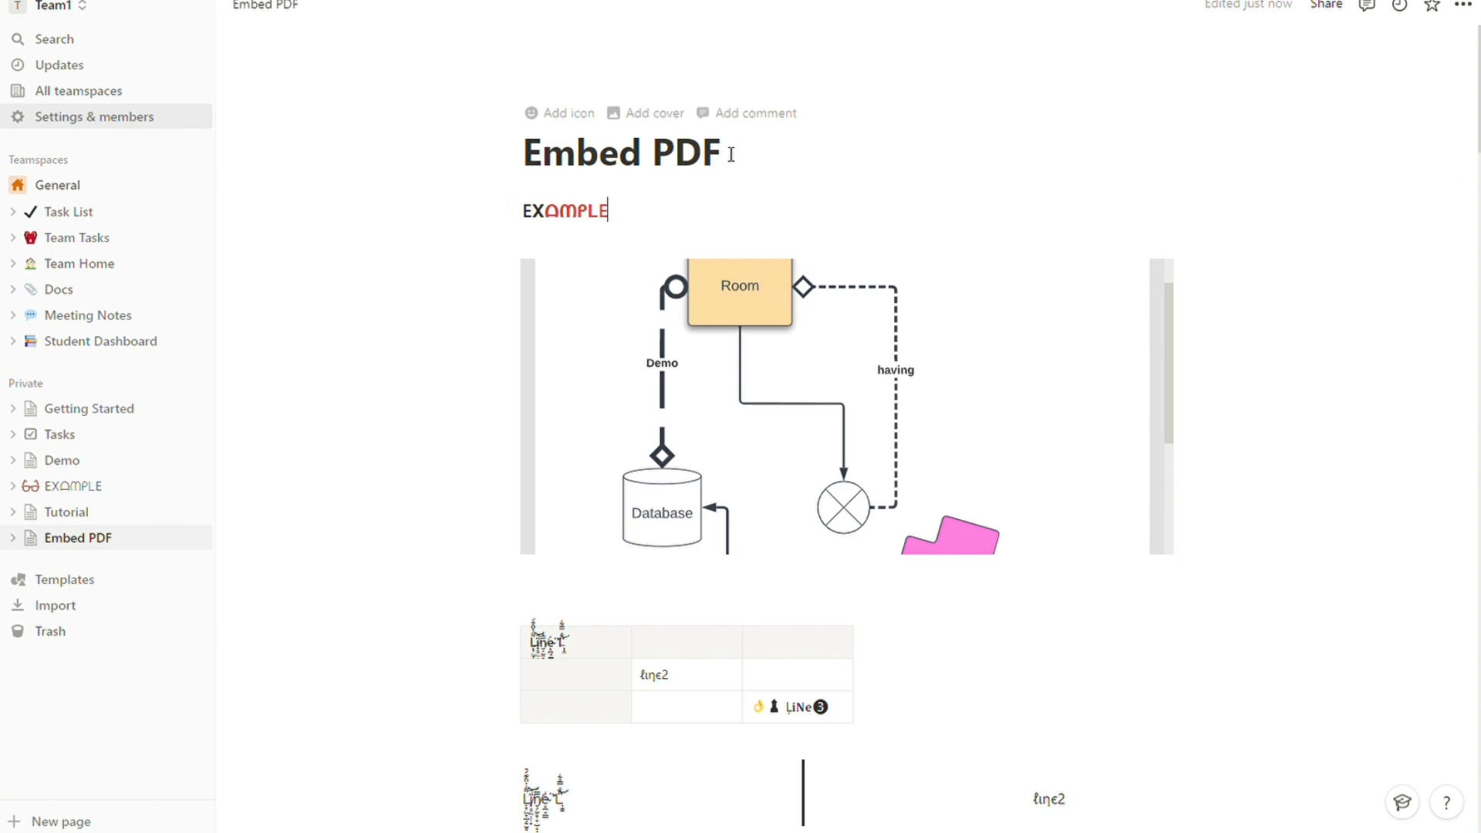
pyautogui.tripleClick(622, 153)
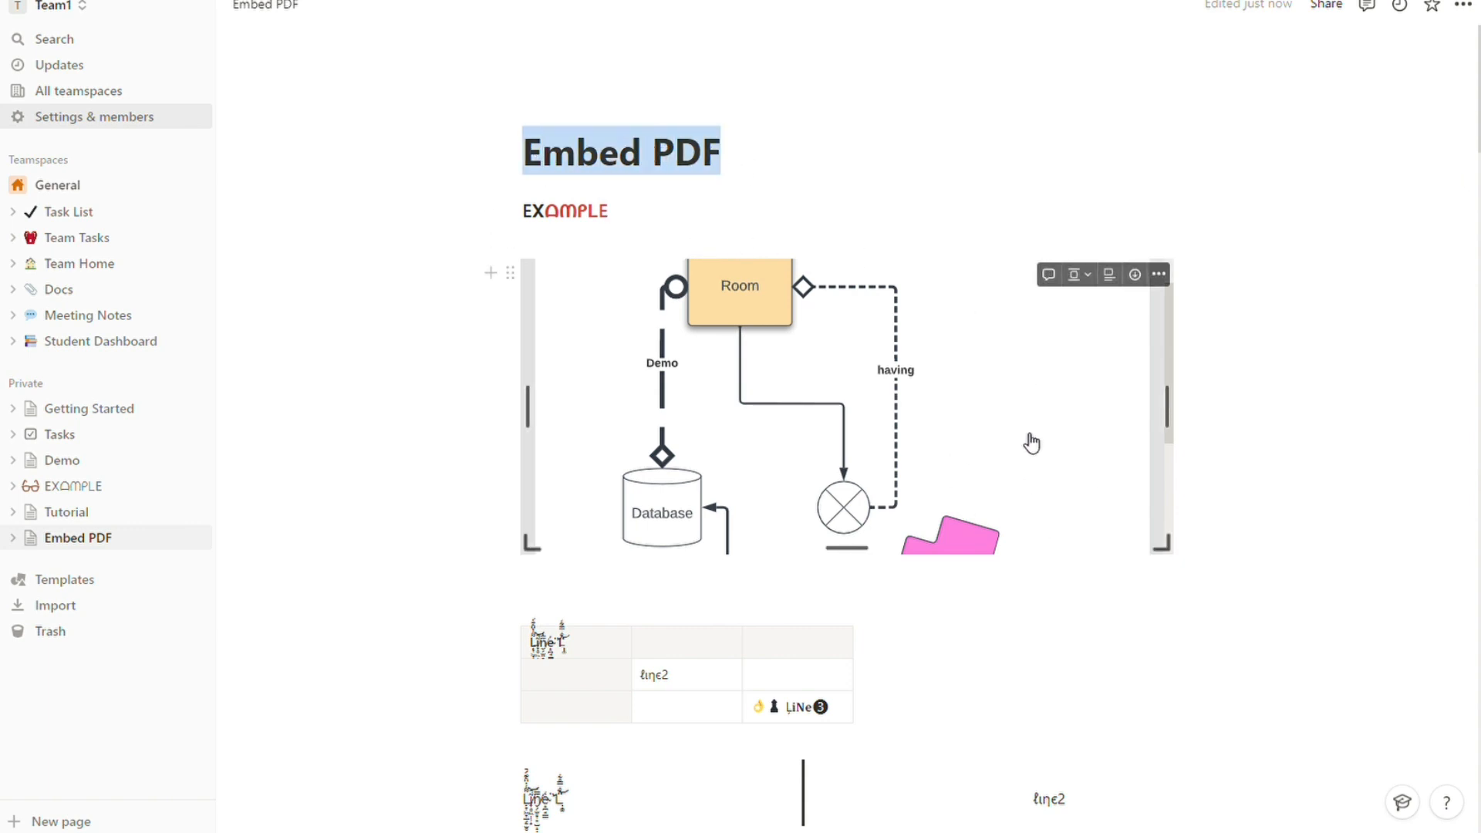
pyautogui.moveTo(1000, 338)
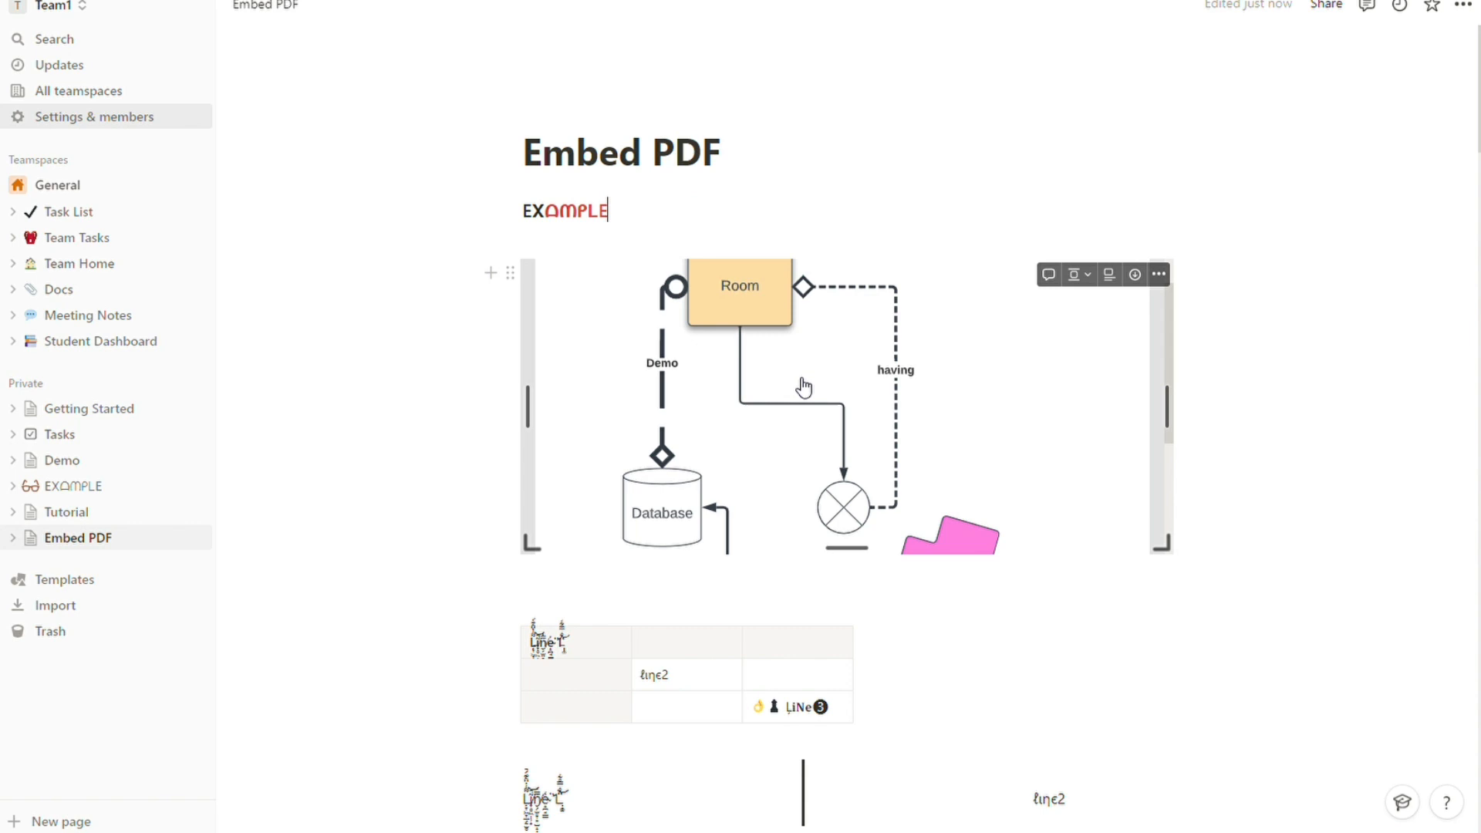
pyautogui.moveTo(520, 274)
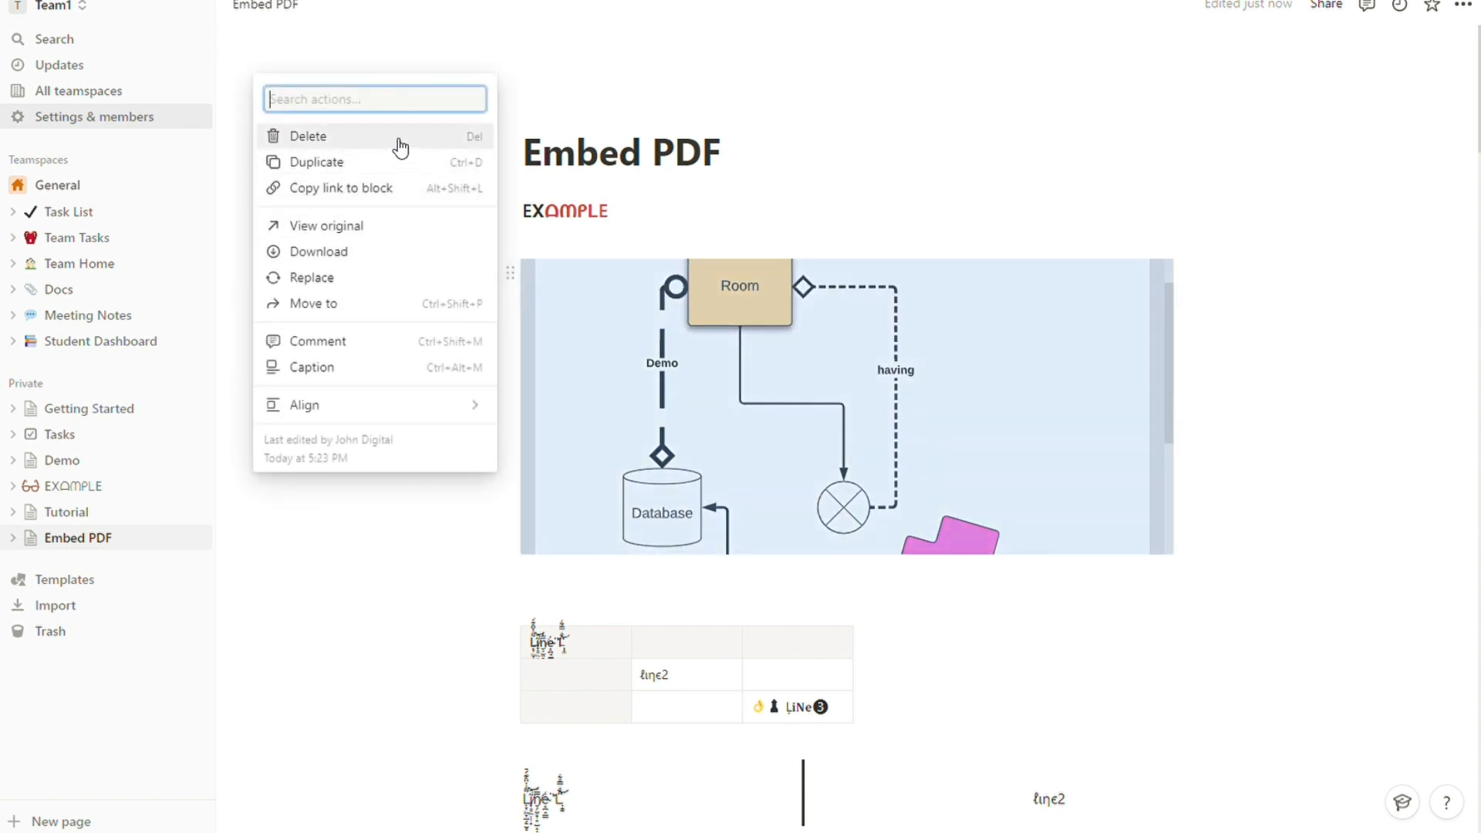
pyautogui.click(309, 136)
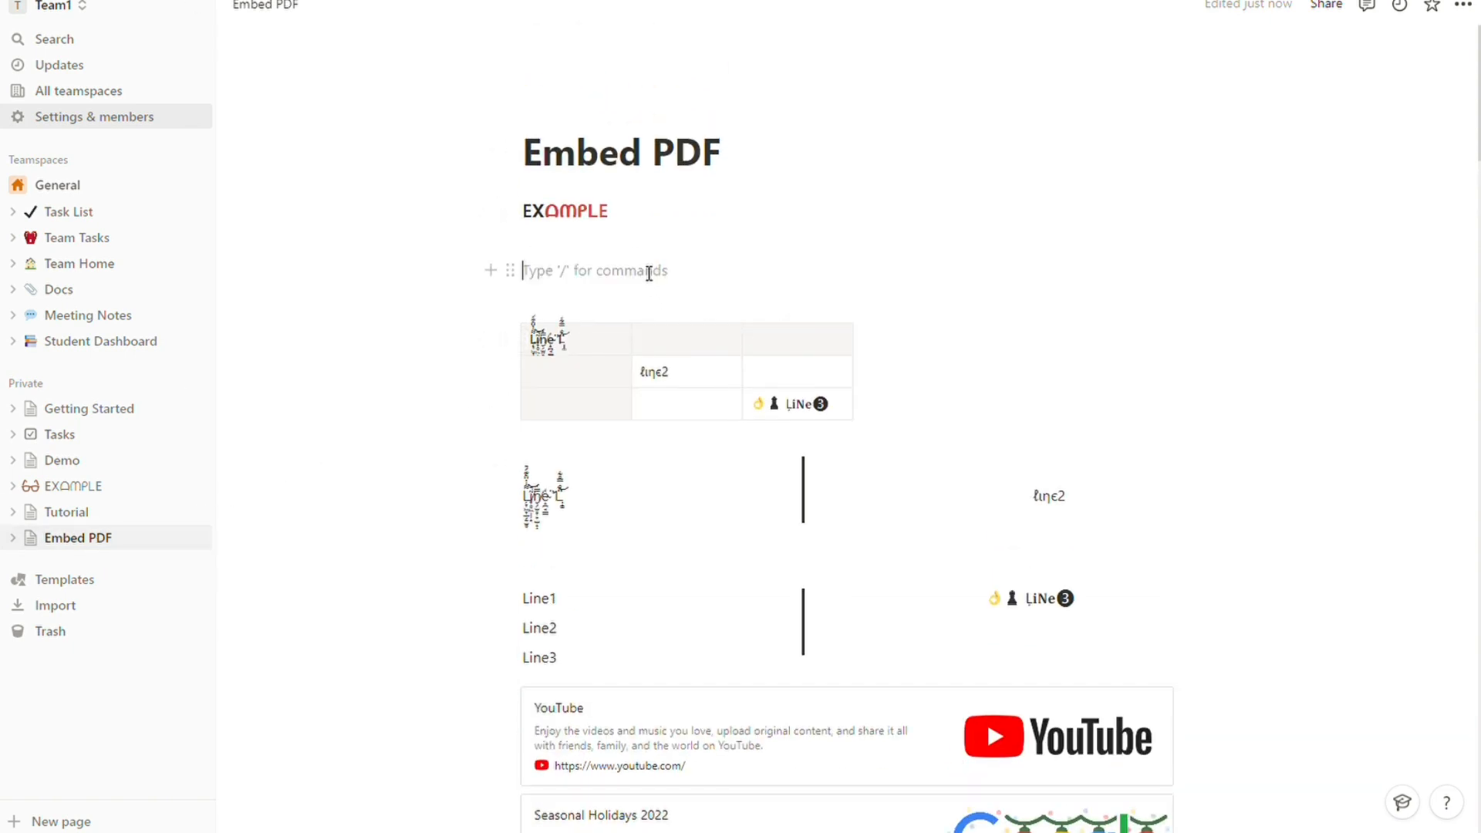
# Step: Enter /pdf on the empty line (trying /embed first) to surface the PDF embed option
pyautogui.write('/pdf')
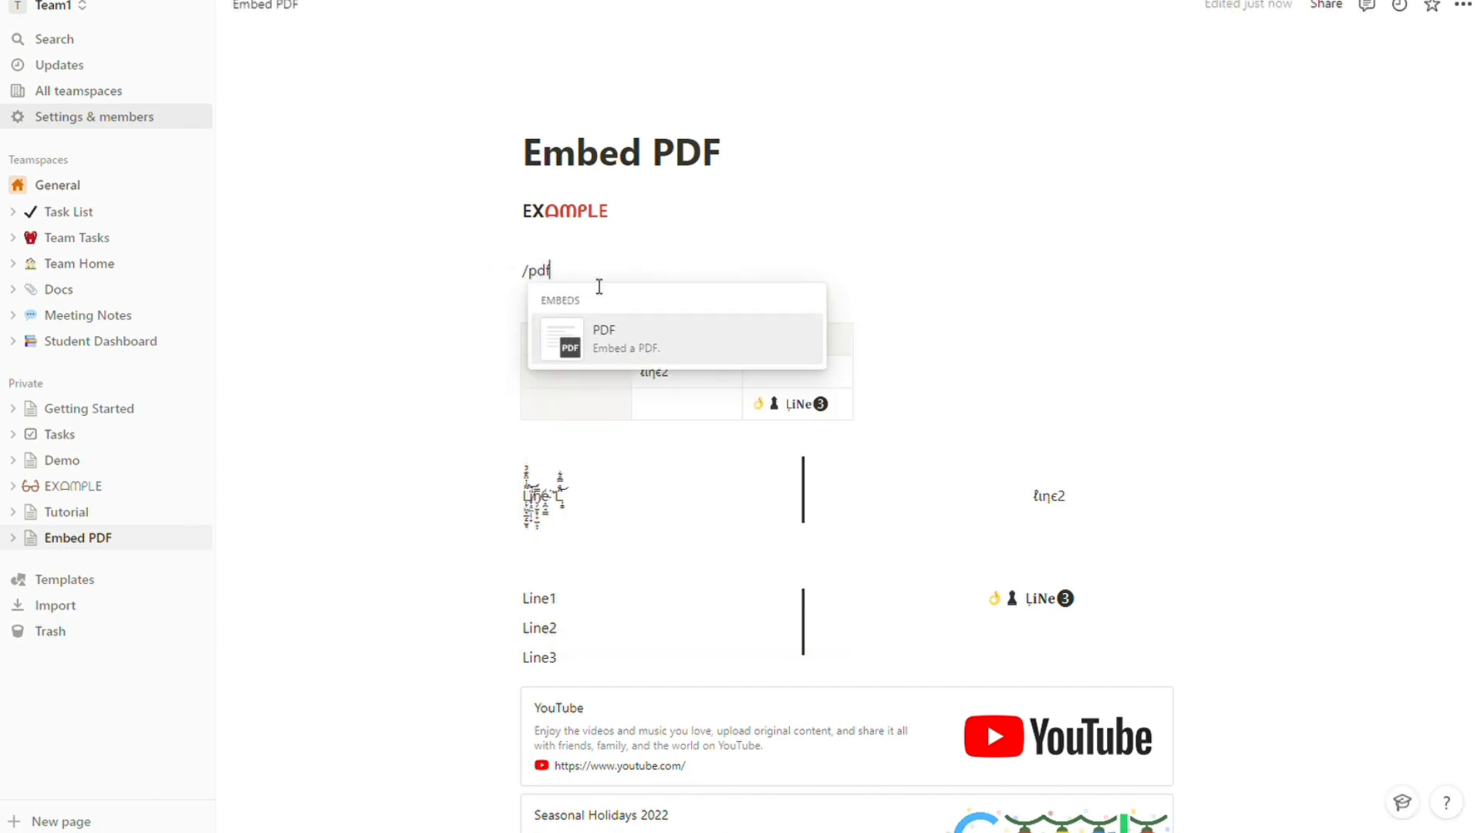
pyautogui.write('/e')
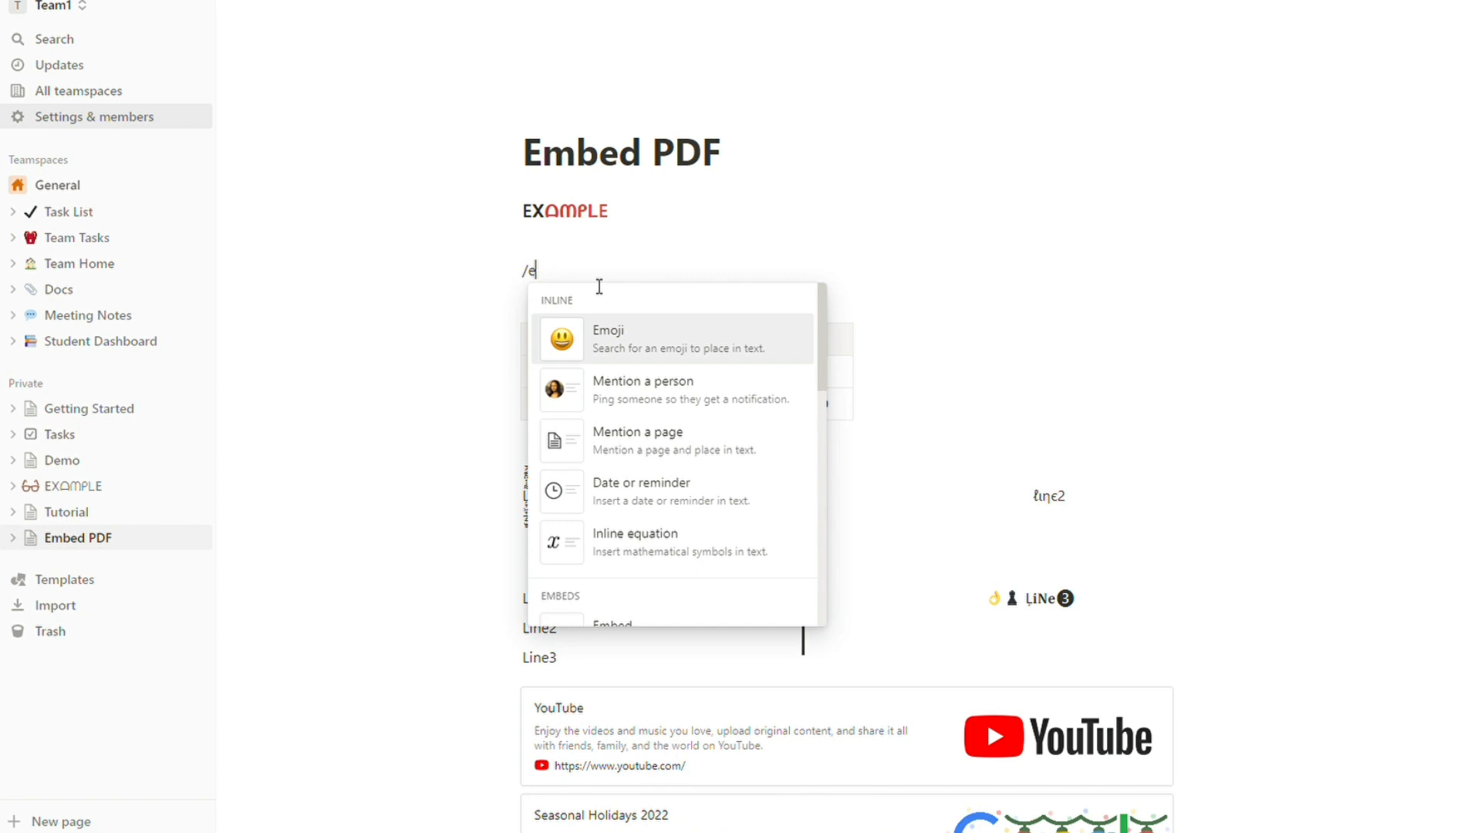
pyautogui.write('mbed')
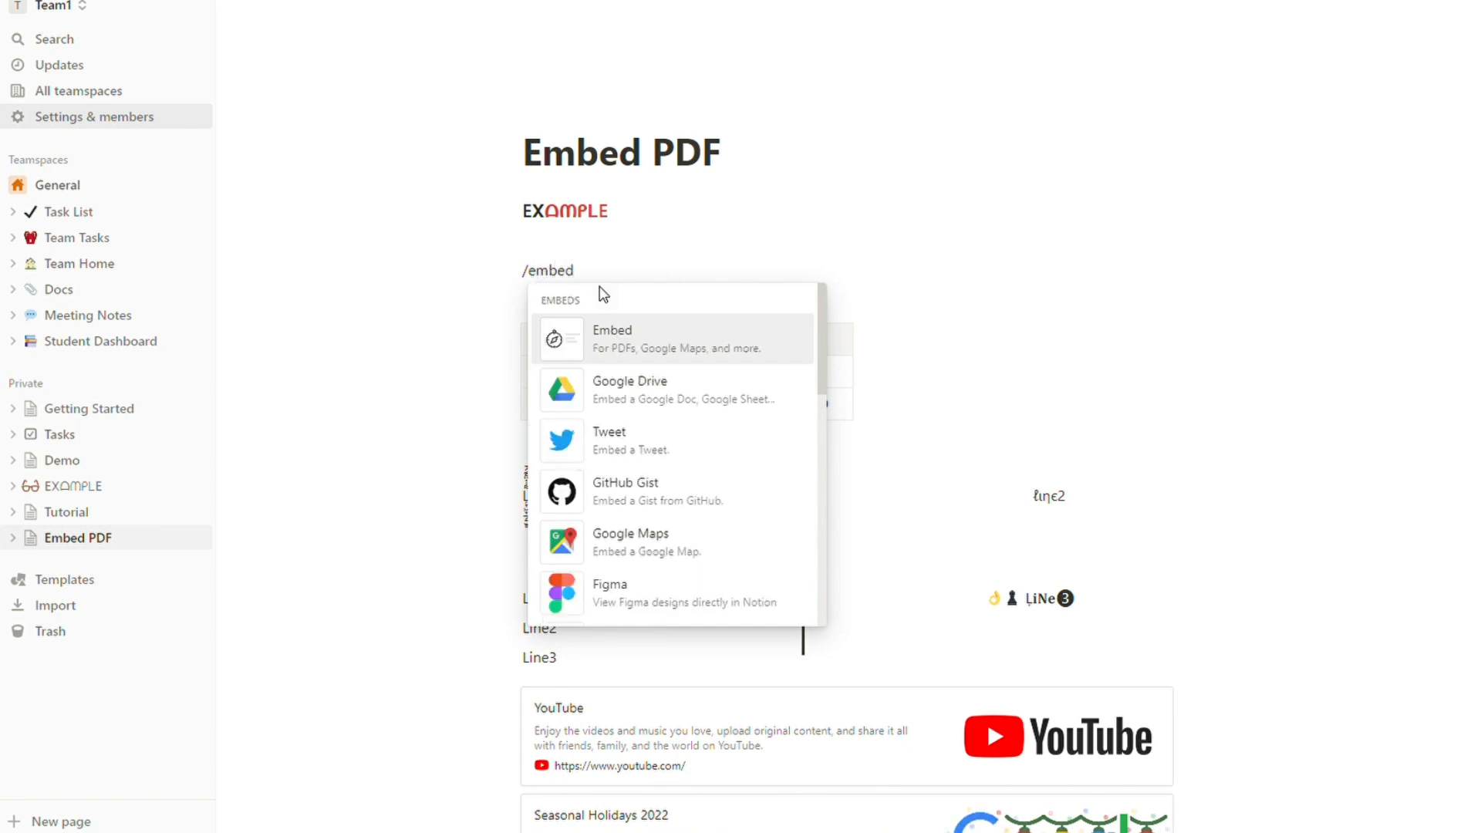
pyautogui.moveTo(626, 330)
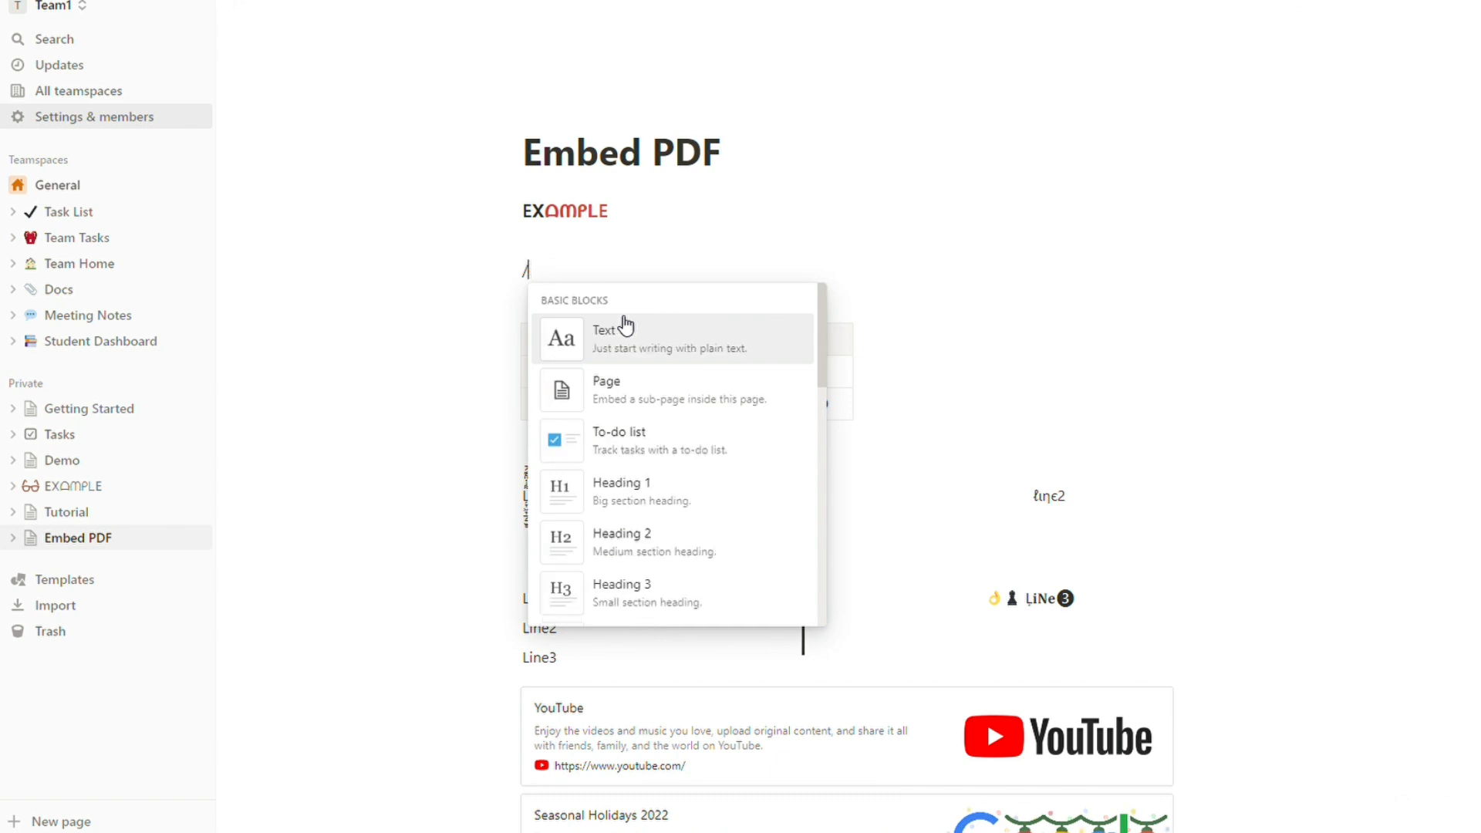
pyautogui.write('pdf')
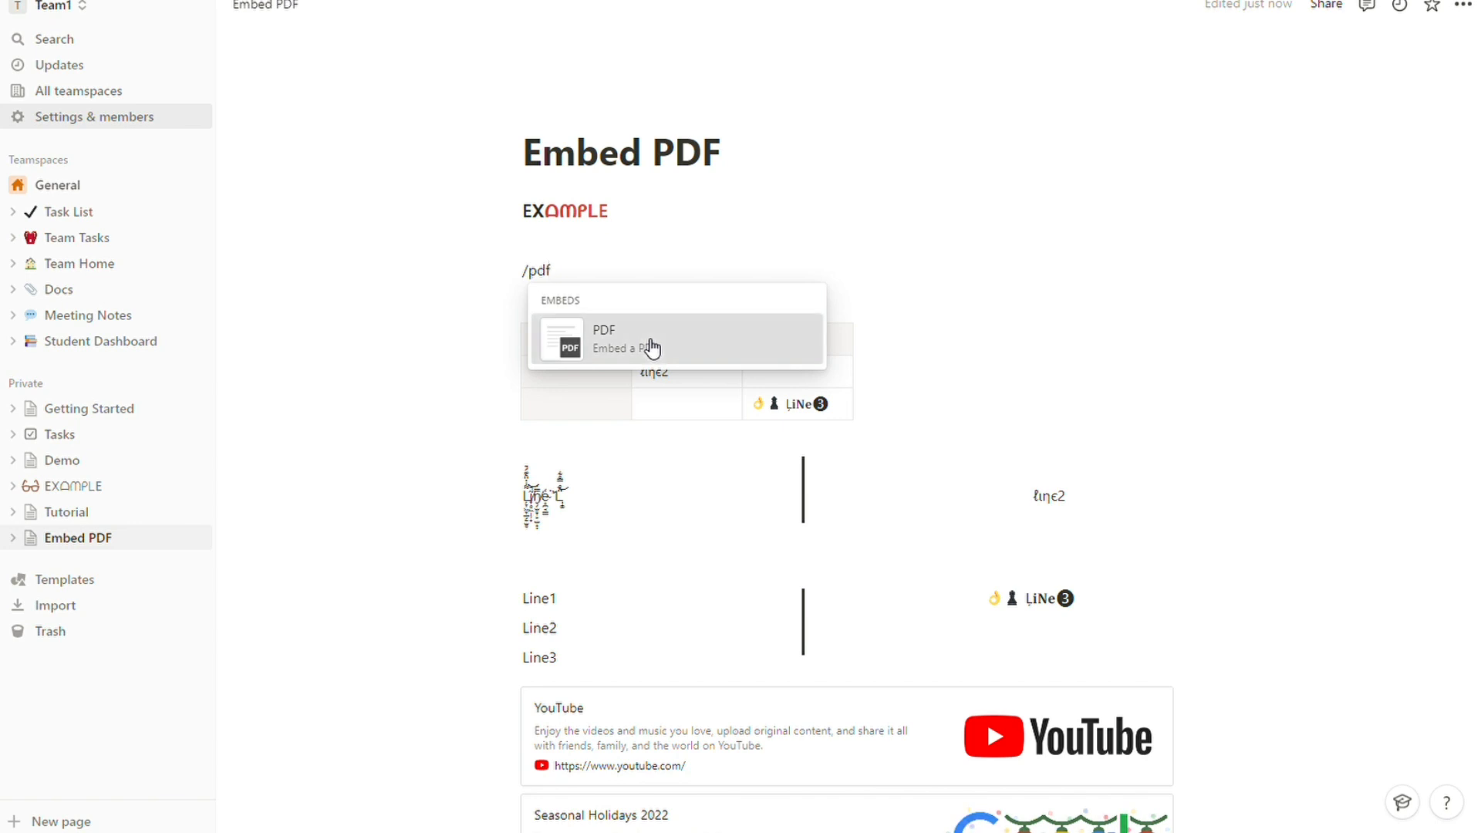
# Step: Insert a PDF embed block, check the Embed link option, and return to Upload for the file
pyautogui.click(604, 338)
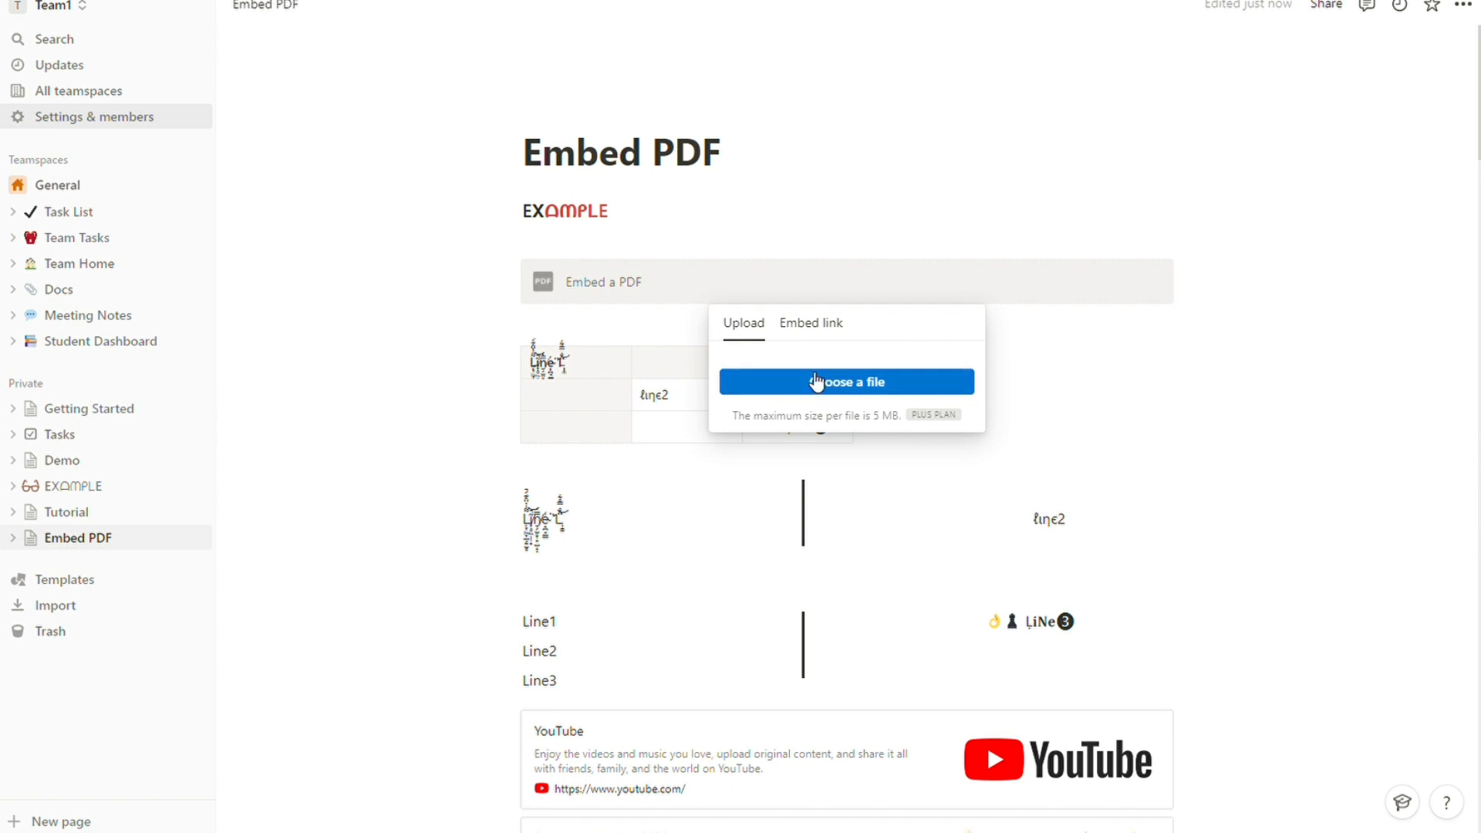
pyautogui.click(810, 323)
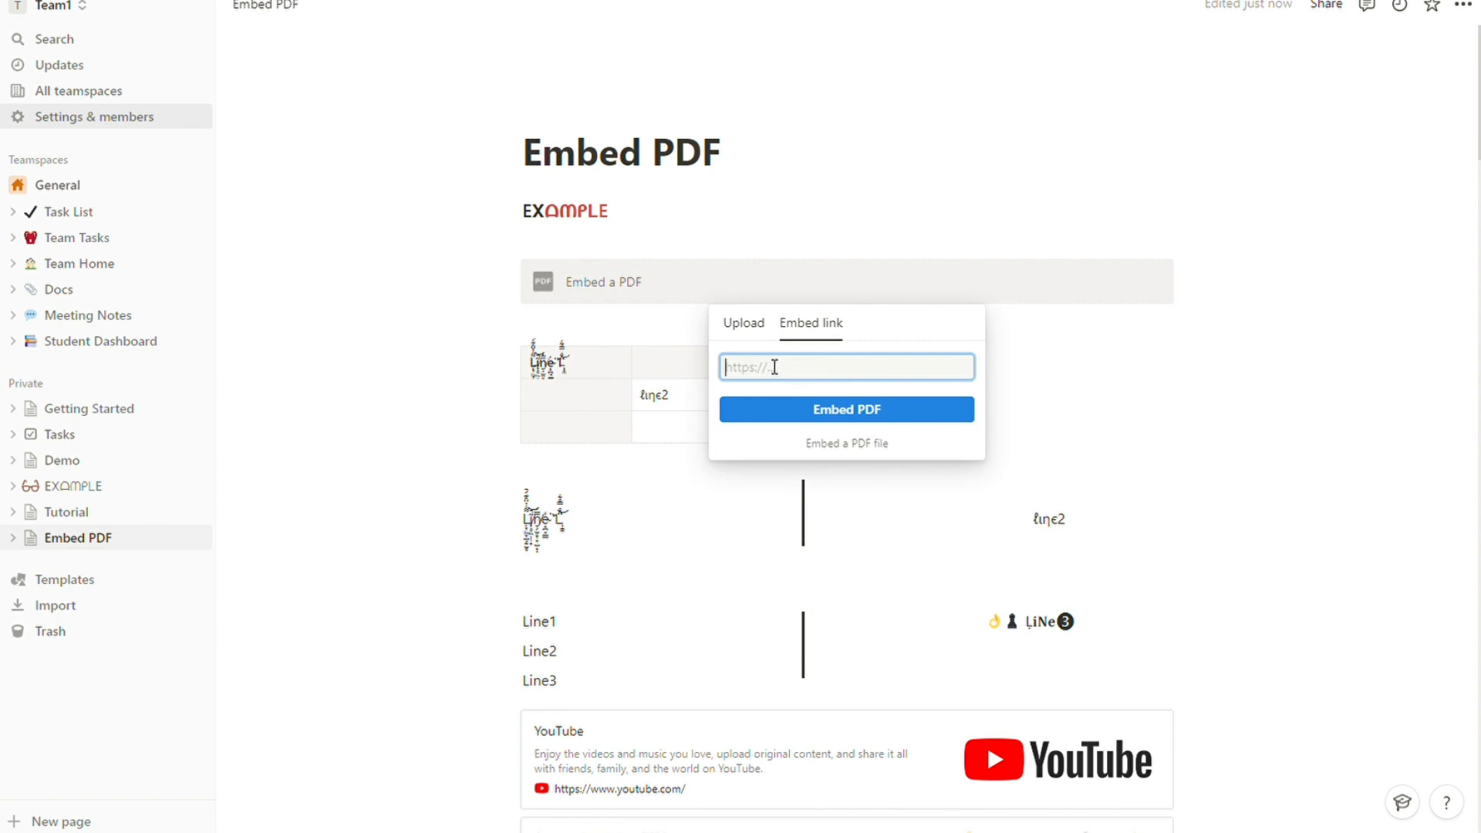
pyautogui.click(744, 323)
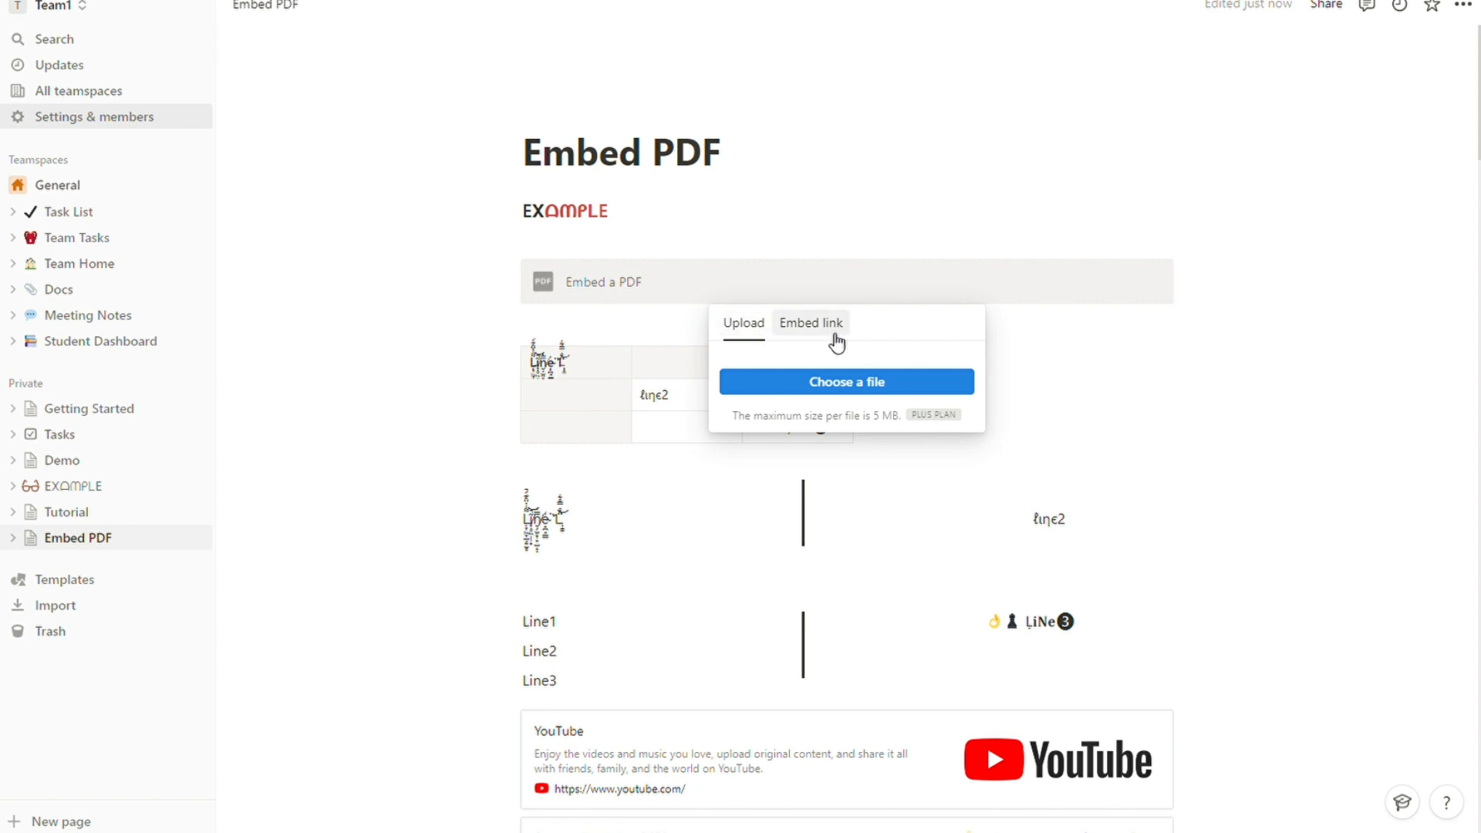
pyautogui.moveTo(822, 339)
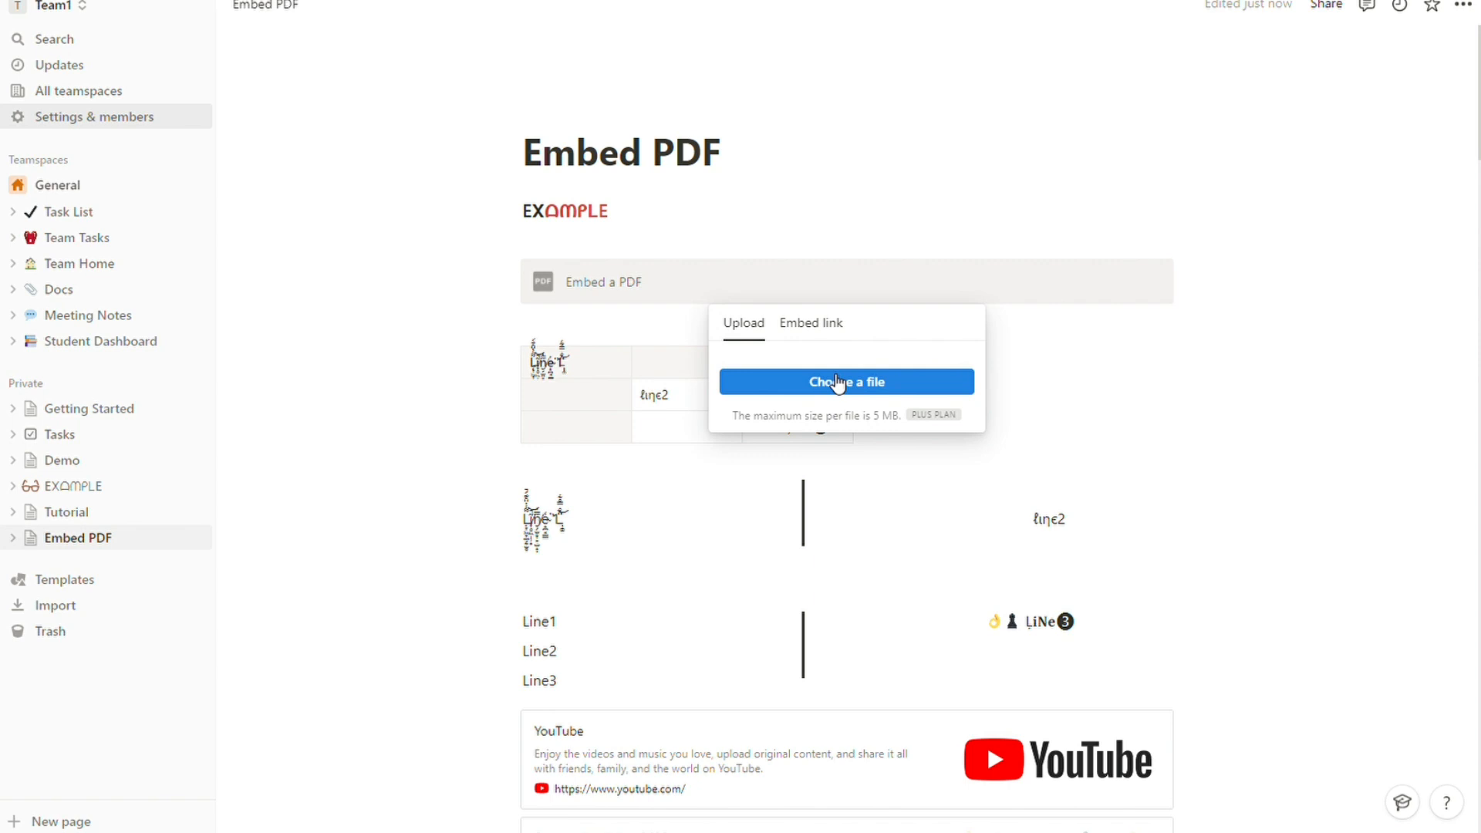
pyautogui.moveTo(273, 241)
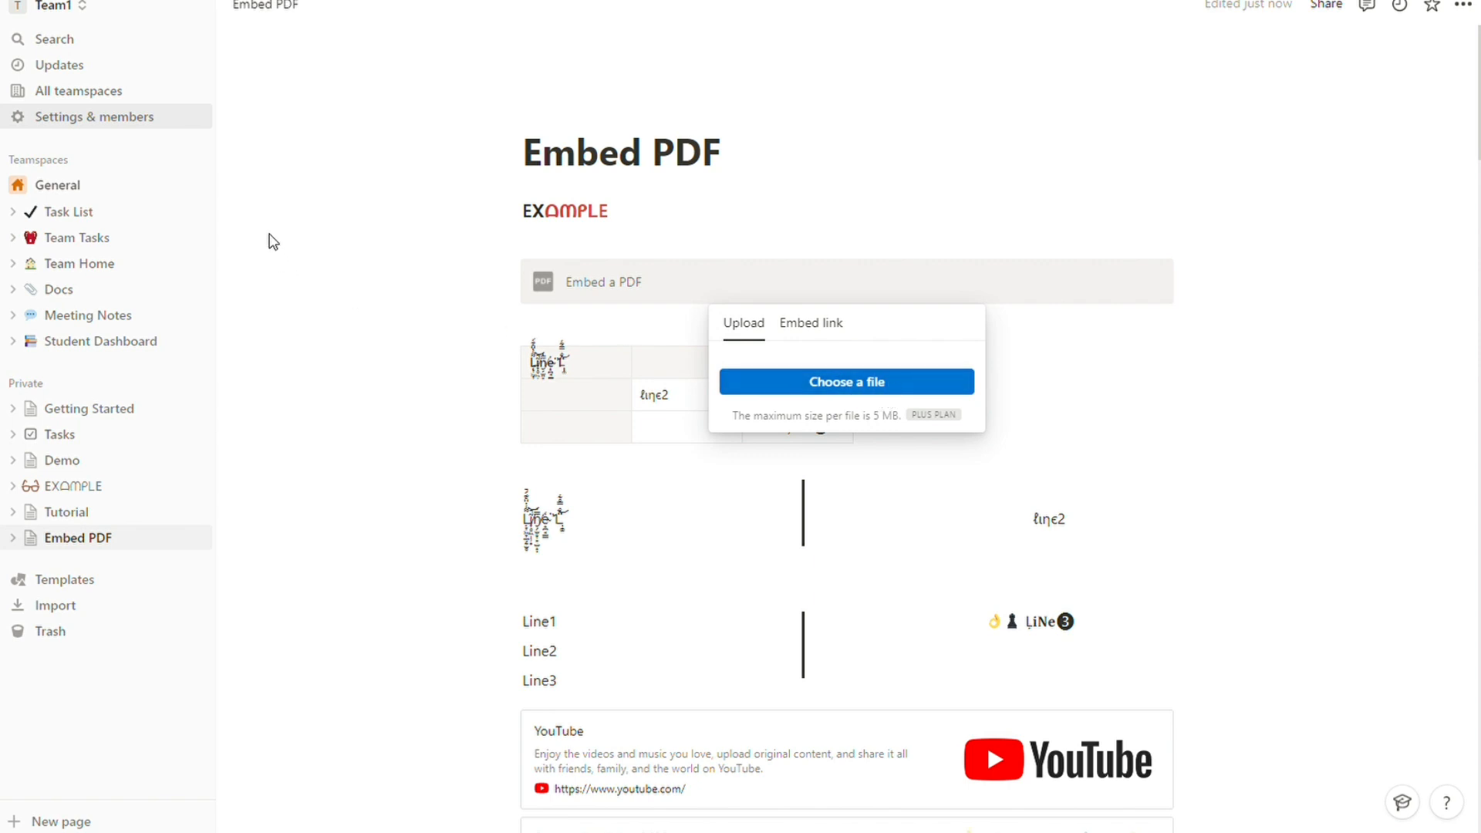
pyautogui.moveTo(410, 245)
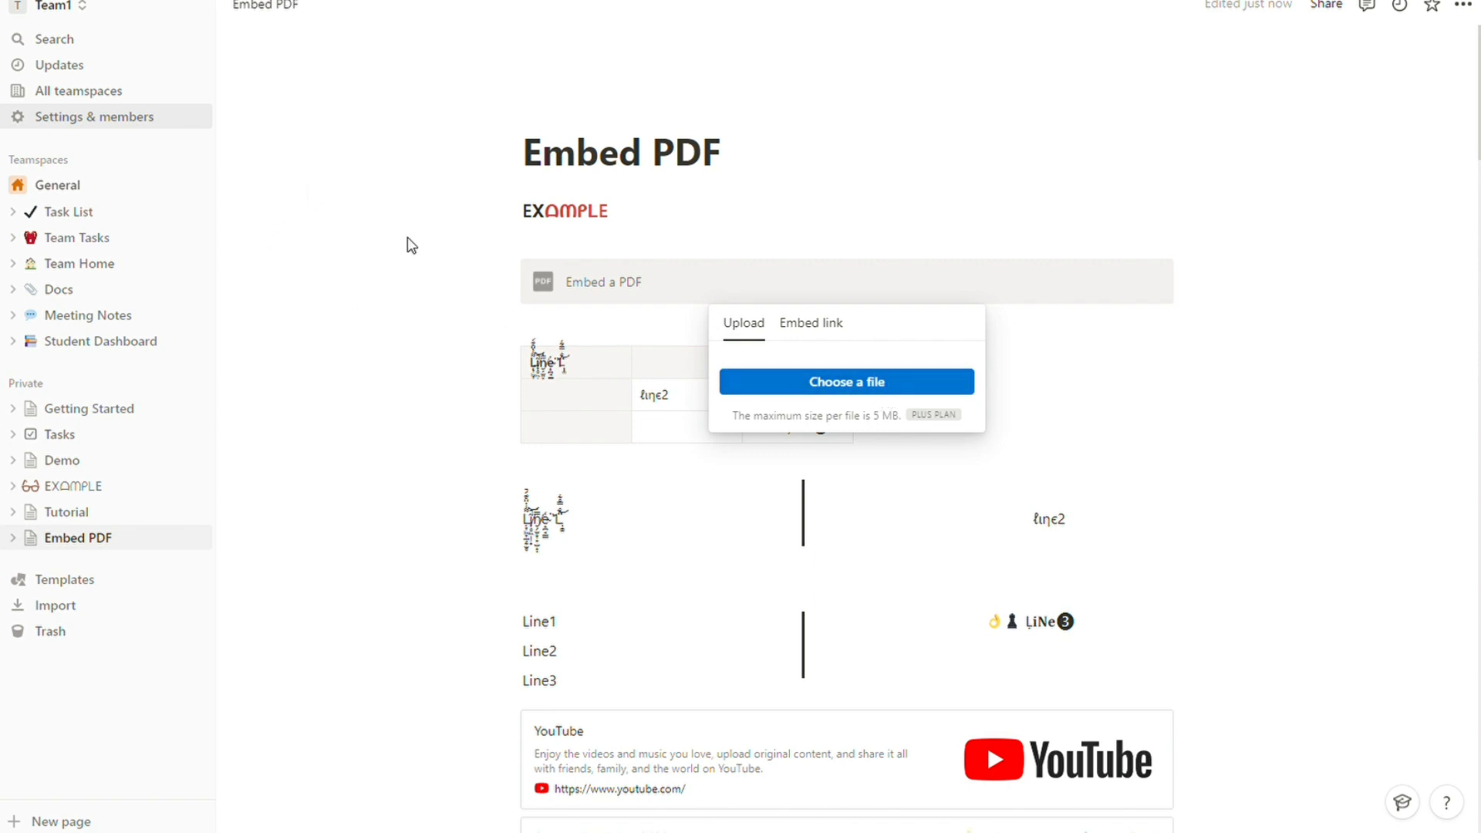
pyautogui.moveTo(671, 414)
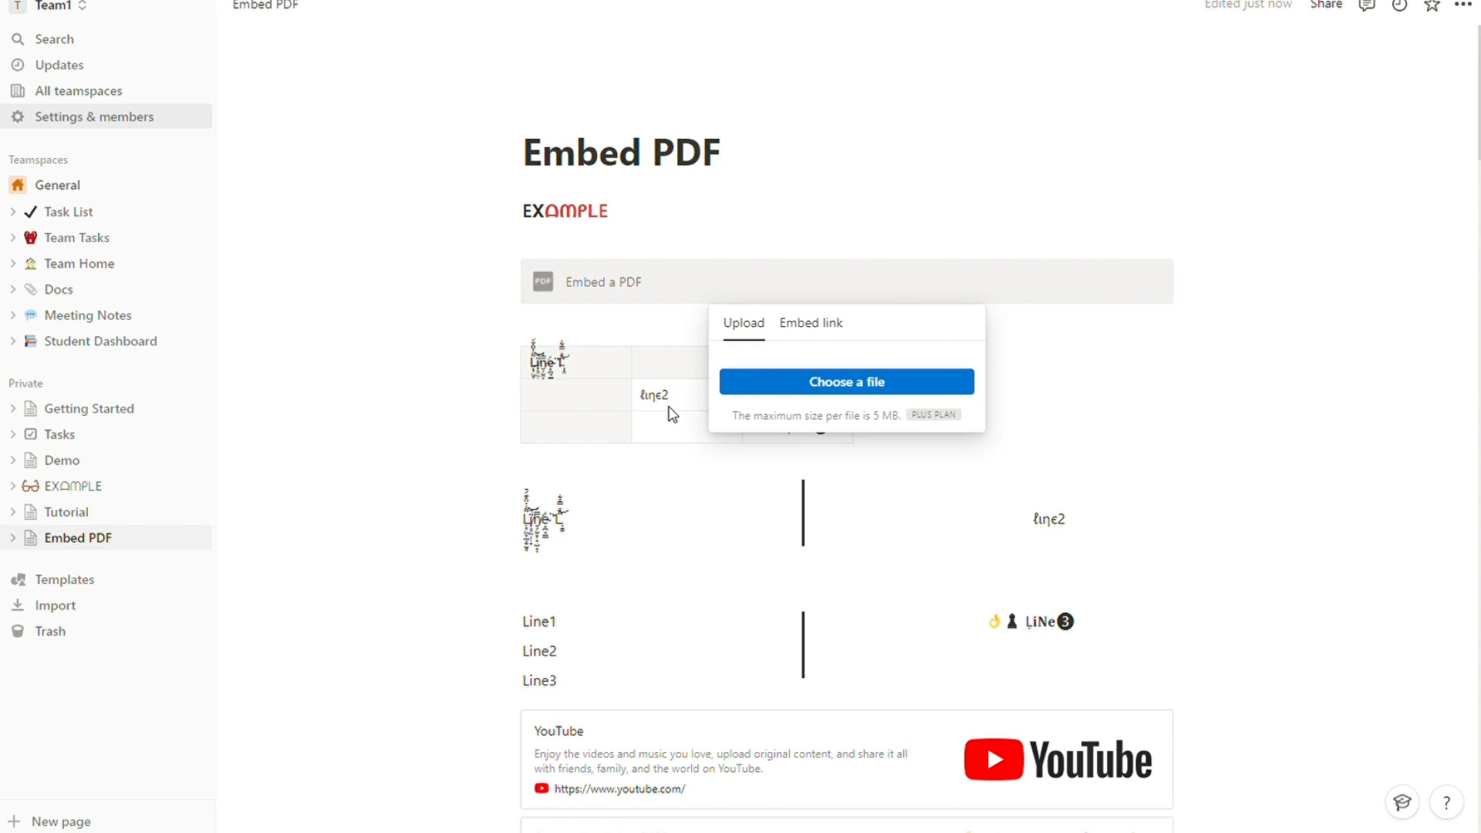
pyautogui.click(847, 381)
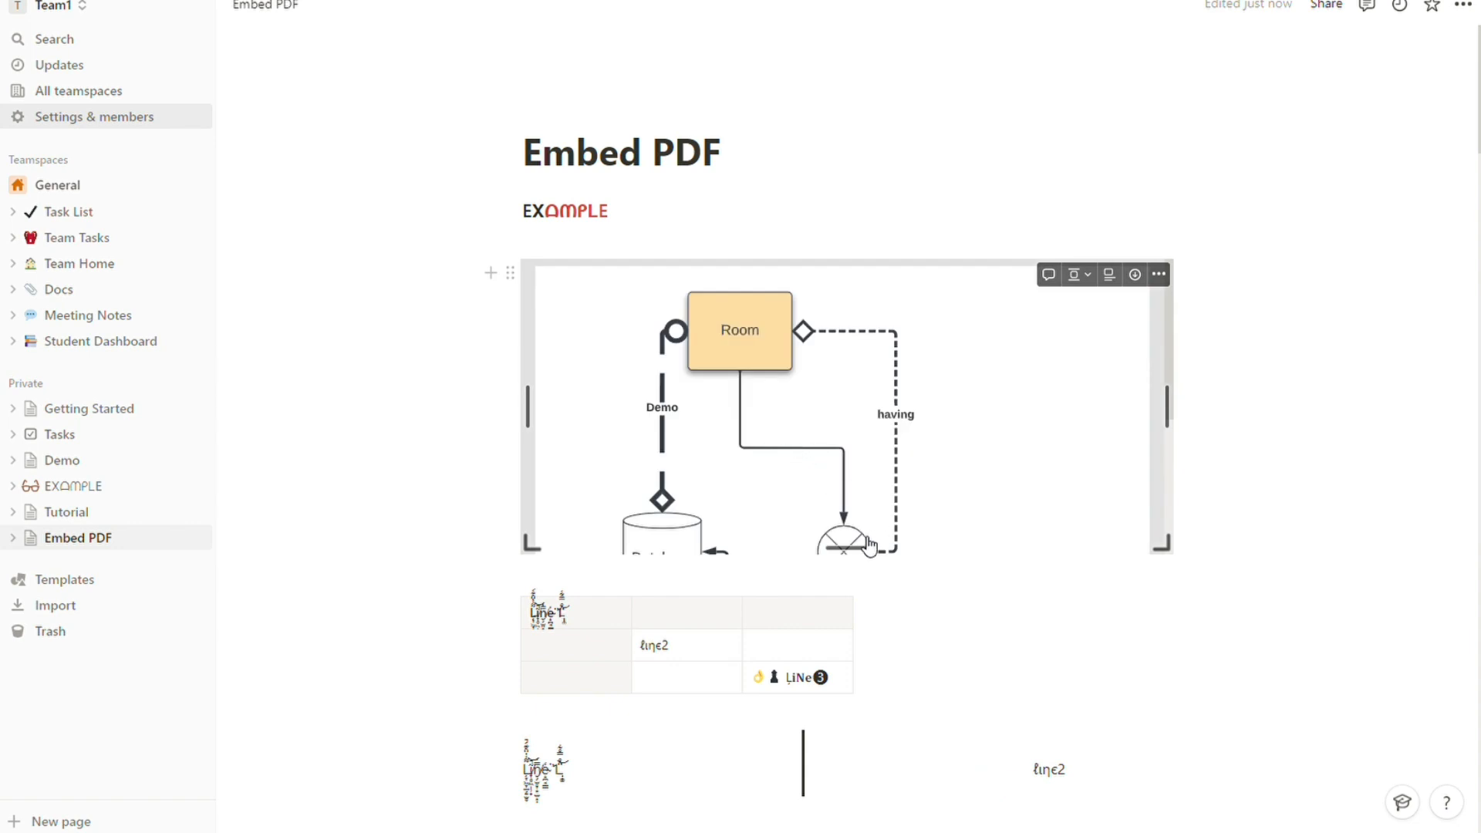
pyautogui.moveTo(674, 499)
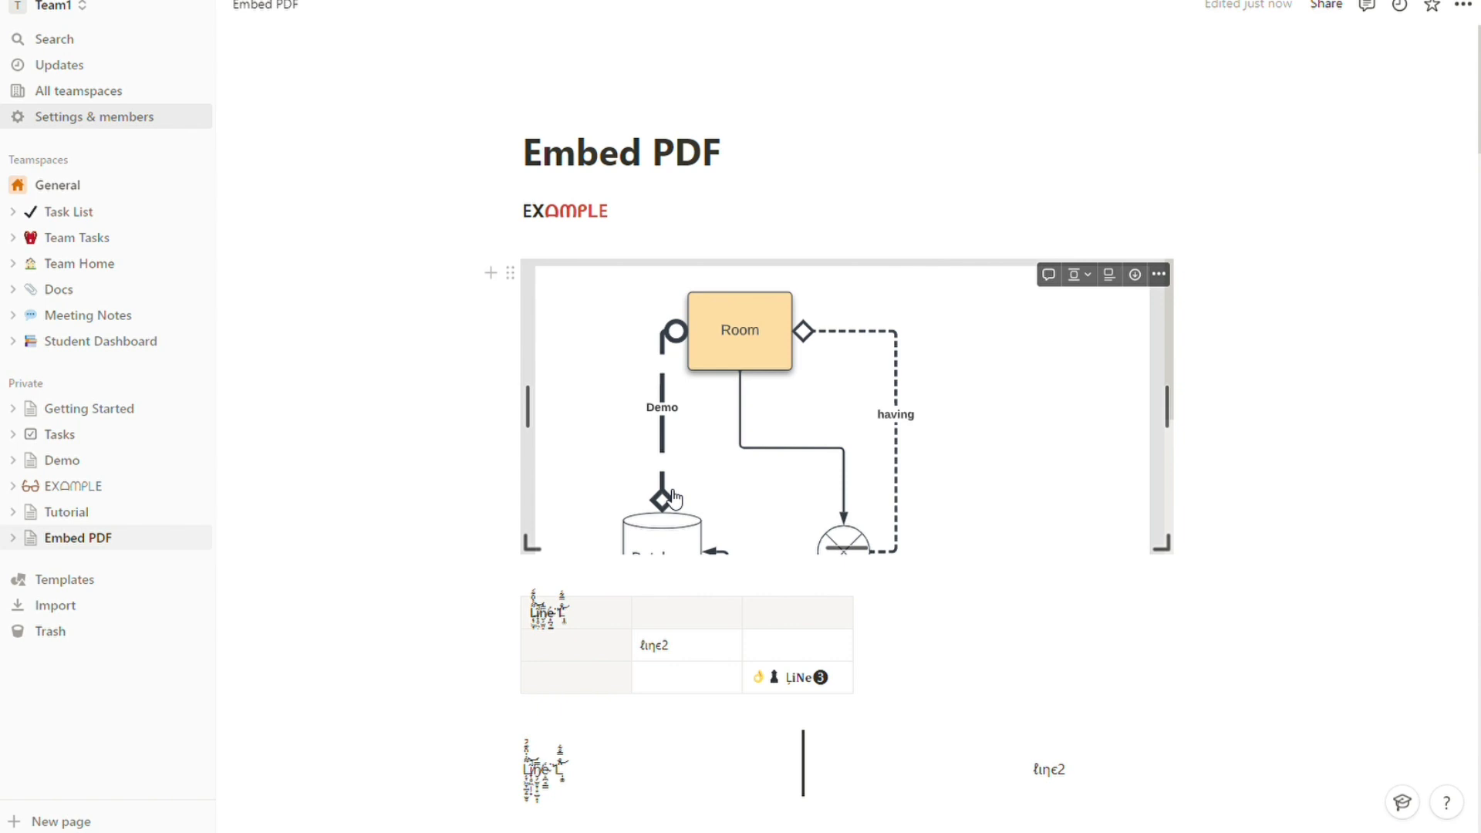
# Step: Drag the embedded PDF block's resize handle to make the diagram narrower
pyautogui.moveTo(528, 410); pyautogui.dragTo(567, 410)
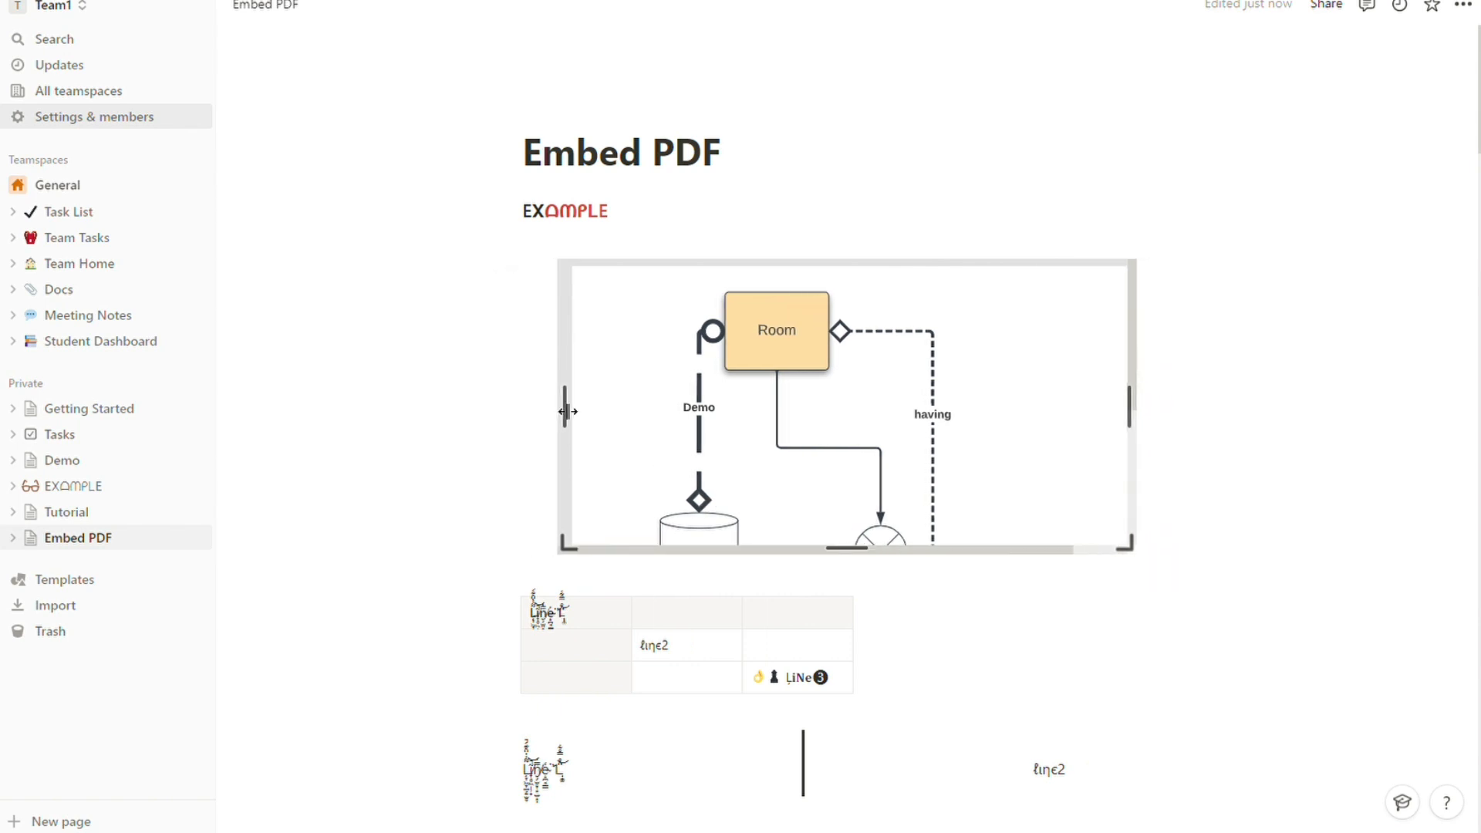